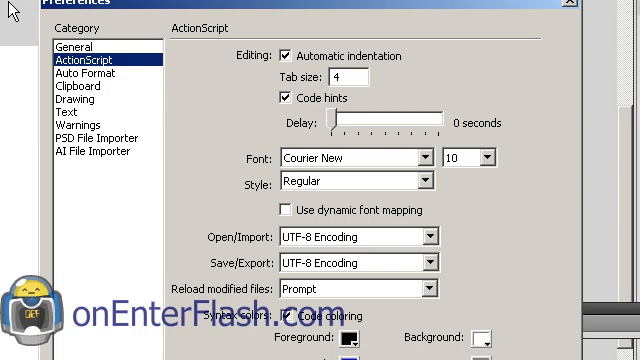
Step: Add the Desktop\as3 classes folder as an ActionScript 3.0 source path in Preferences
scroll(down, 3)
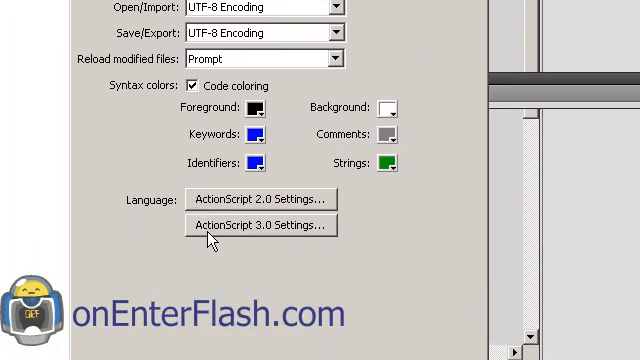
click(260, 224)
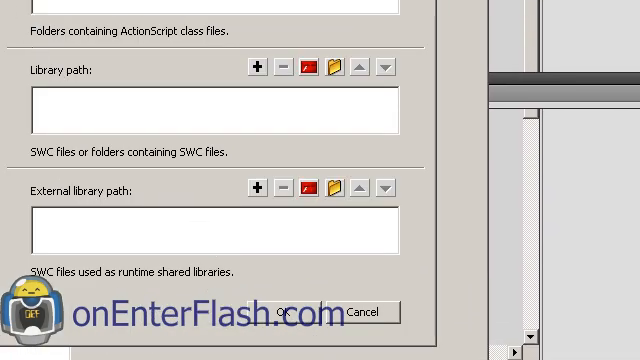
scroll(up, 3)
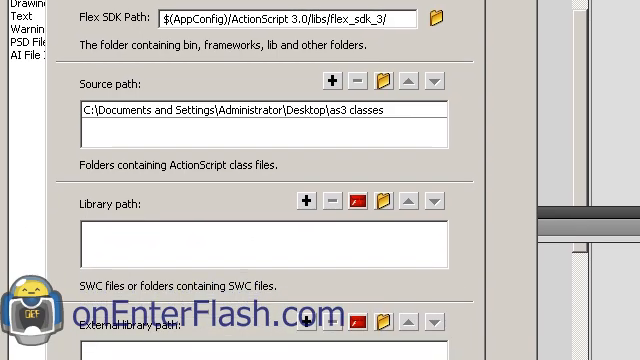
mouse_move(152, 100)
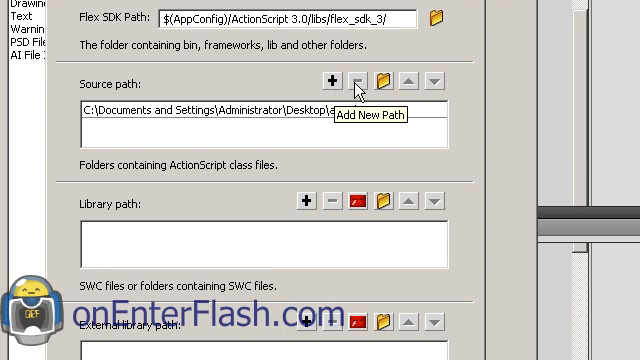
click(372, 84)
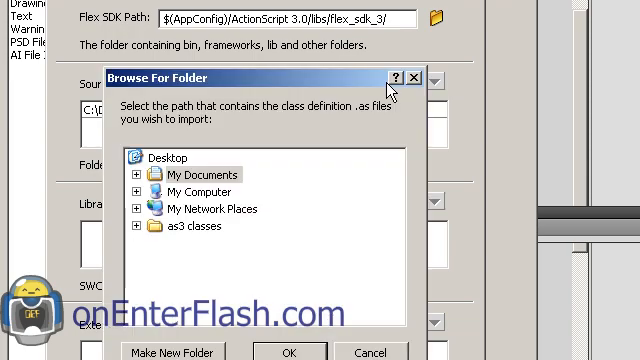
mouse_move(200, 90)
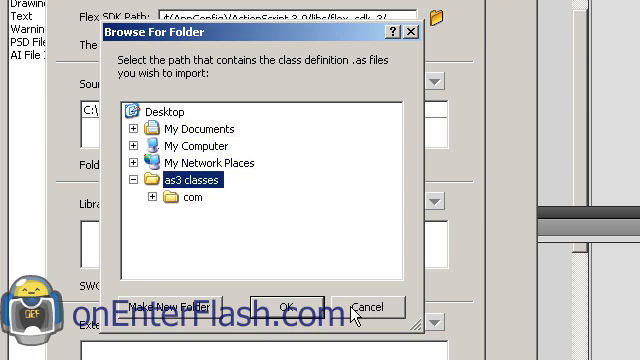
click(294, 308)
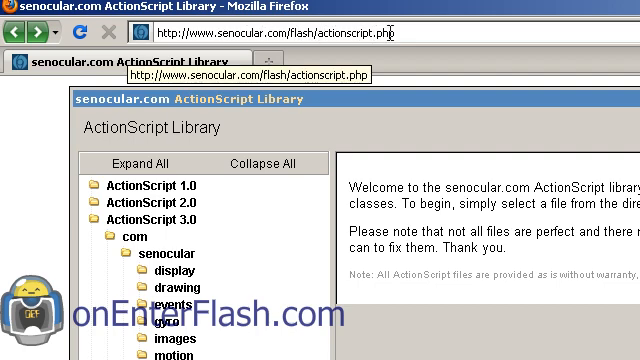
Step: Open KeyObject.as under ActionScript 3.0 > com > senocular > utils and download its source file
scroll(down, 3)
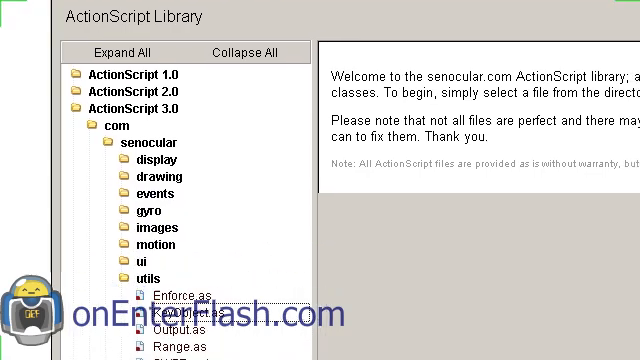
scroll(down, 3)
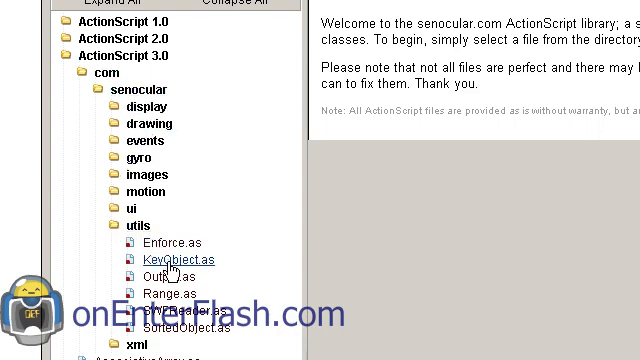
click(178, 260)
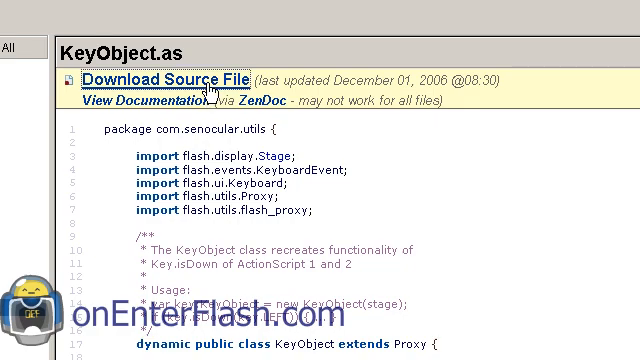
scroll(down, 3)
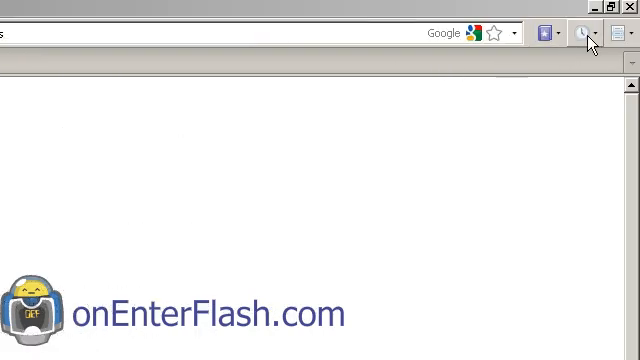
click(584, 32)
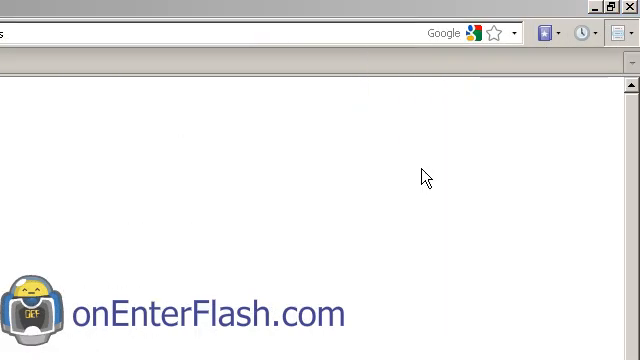
mouse_move(424, 180)
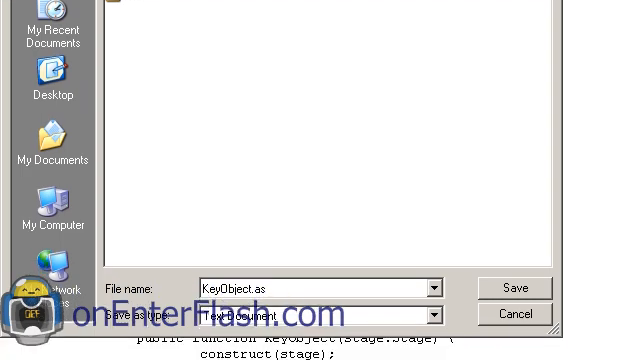
mouse_move(124, 40)
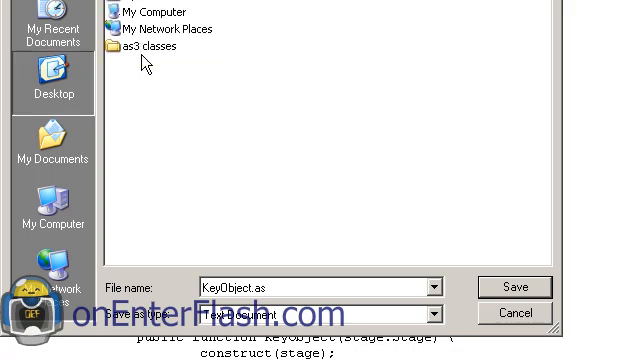
Step: Browse the save dialog into Desktop > as3 classes toward the senocular utils folder
click(148, 46)
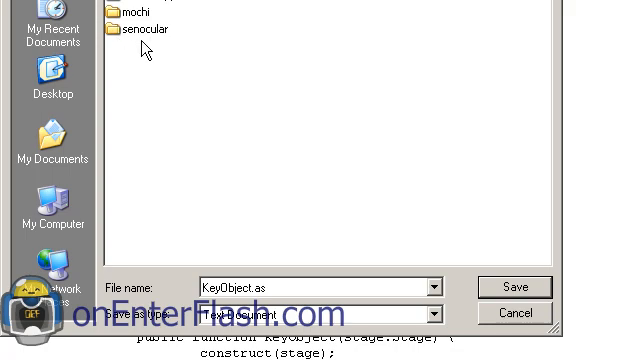
mouse_move(110, 10)
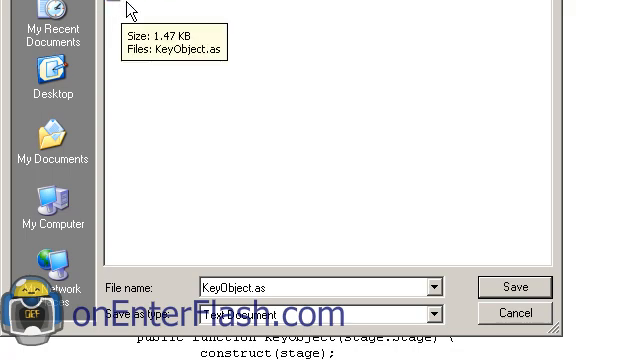
mouse_move(164, 60)
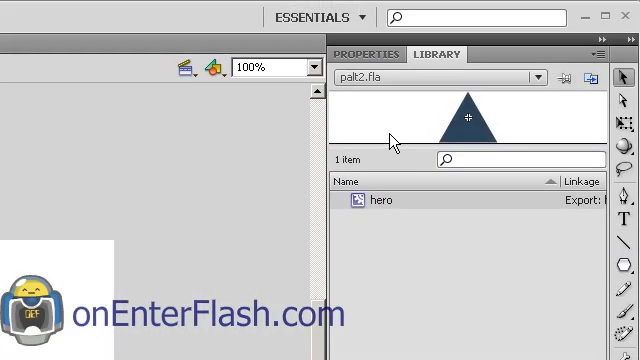
mouse_move(472, 118)
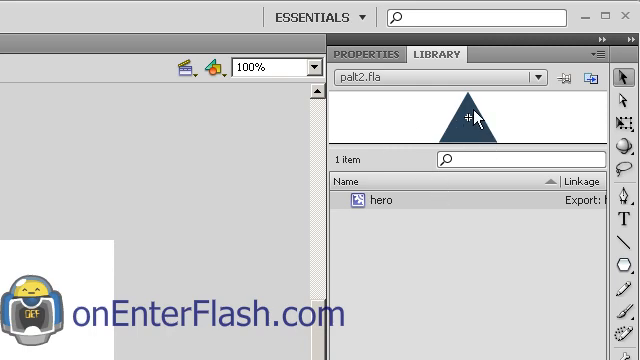
mouse_move(480, 148)
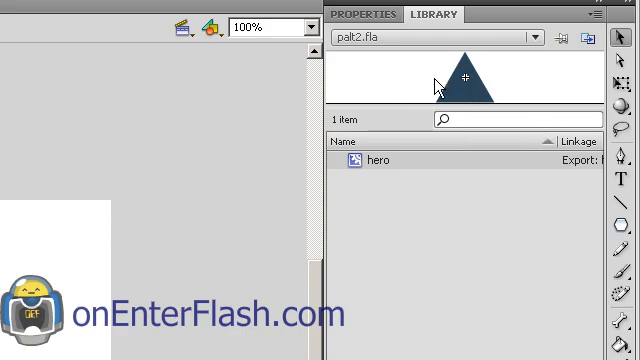
mouse_move(322, 232)
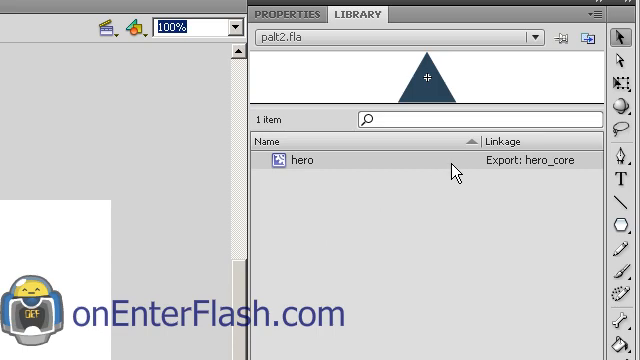
Step: Open the hero library symbol's properties to export it for ActionScript as hero_core
right_click(300, 160)
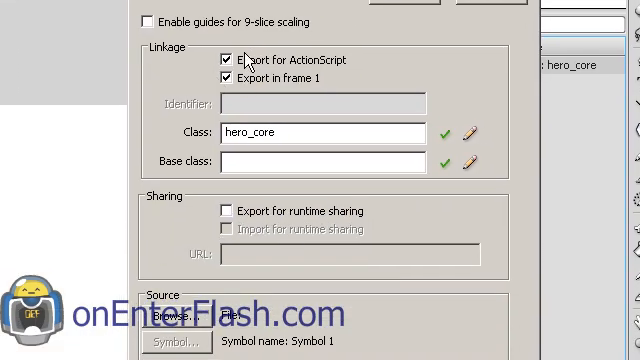
mouse_move(326, 90)
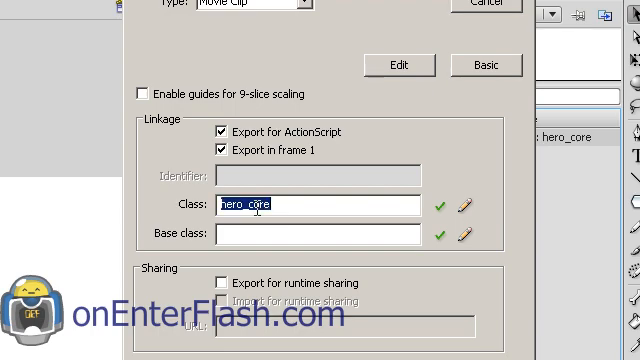
mouse_move(52, 164)
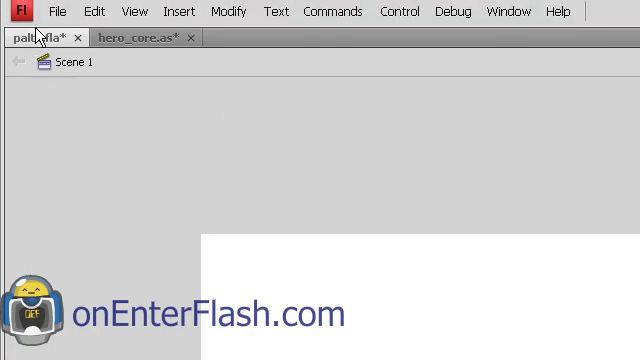
click(56, 12)
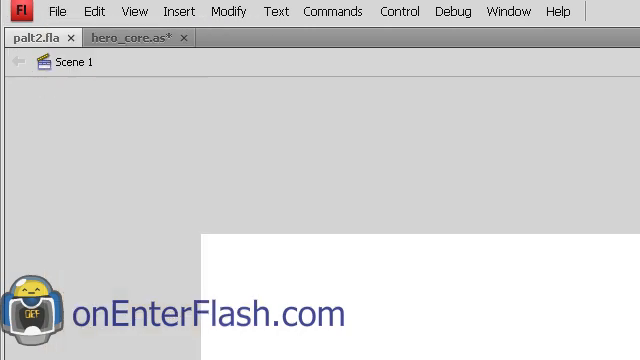
click(136, 36)
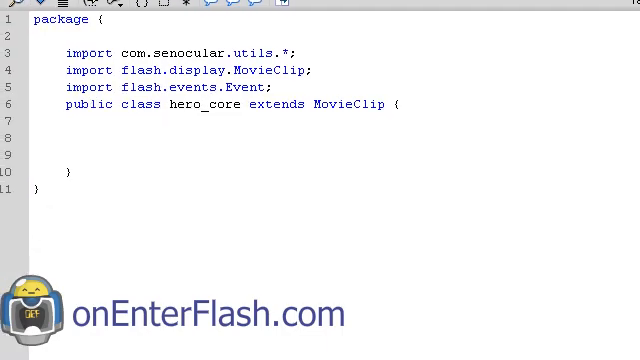
click(56, 12)
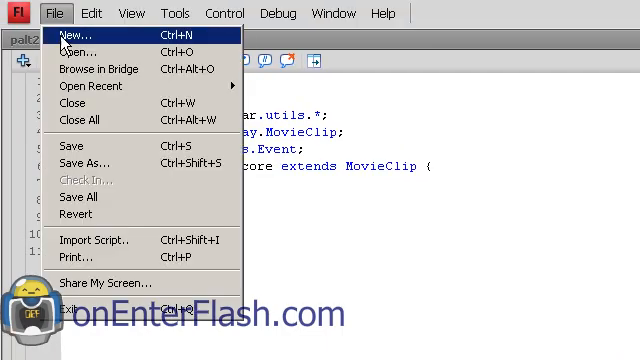
click(72, 36)
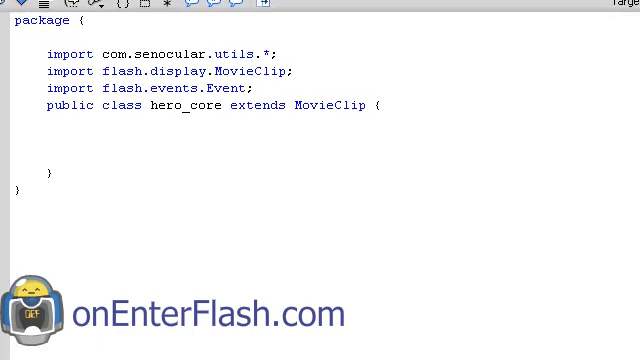
double_click(42, 20)
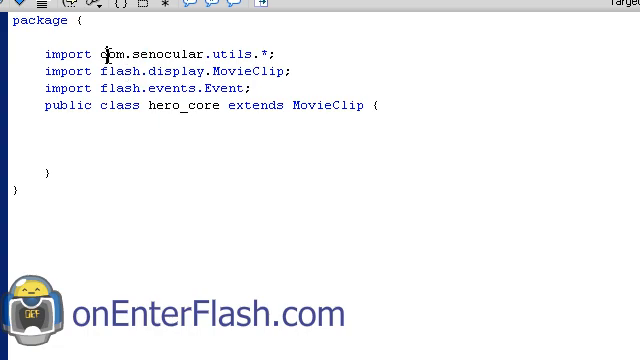
double_click(112, 54)
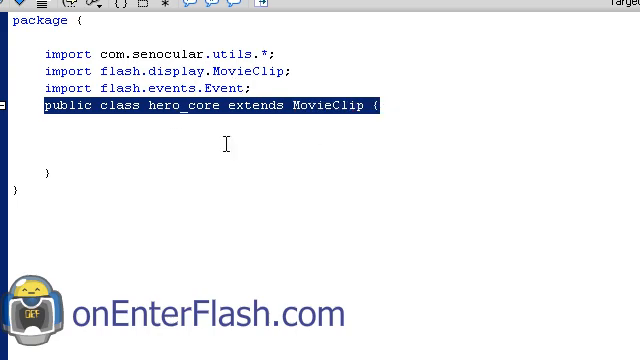
click(372, 104)
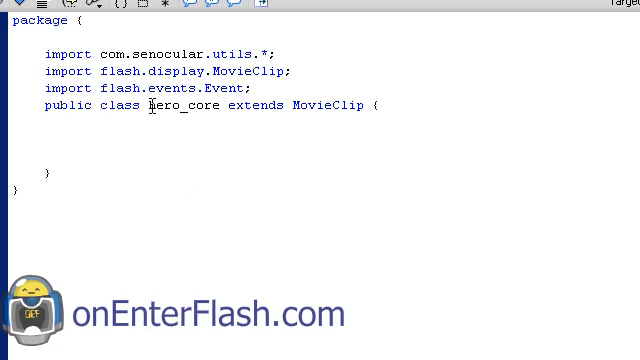
double_click(172, 104)
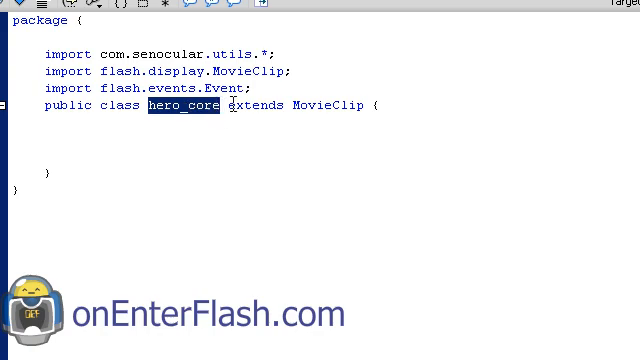
double_click(332, 106)
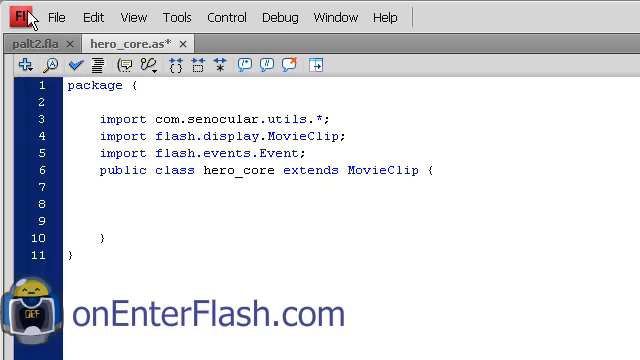
Step: Save the class script as hero_core.as alongside the FLA via File > Save
click(56, 16)
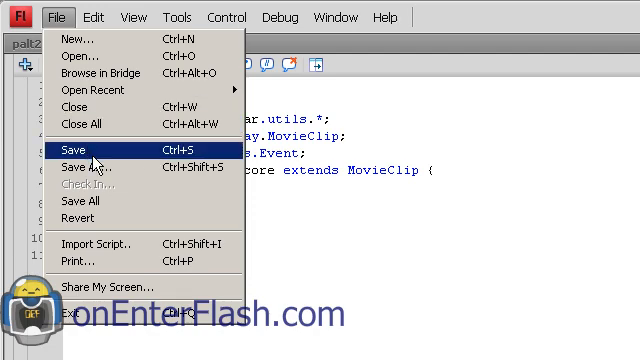
mouse_move(96, 152)
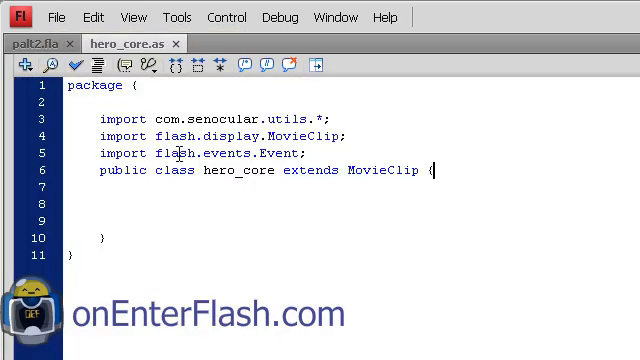
double_click(224, 170)
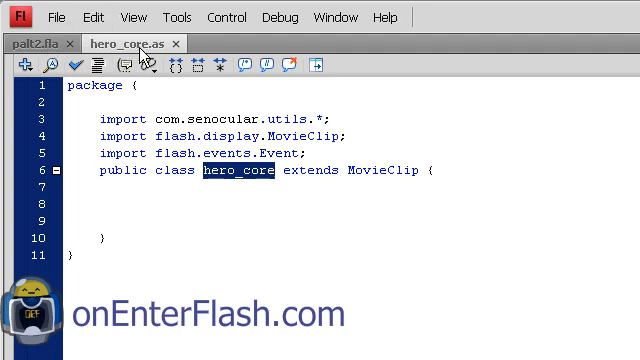
mouse_move(130, 44)
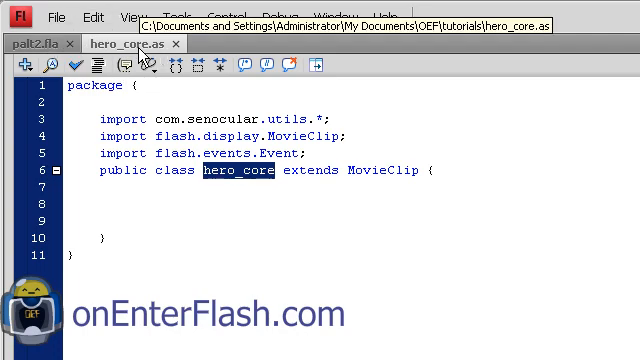
click(158, 196)
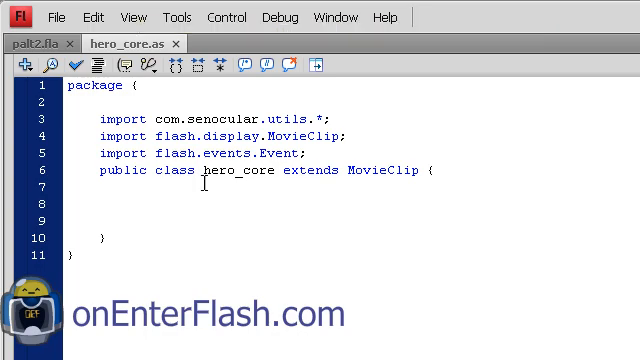
Step: Write the constructor function hero_core(){ init(); } in the class body
double_click(236, 172)
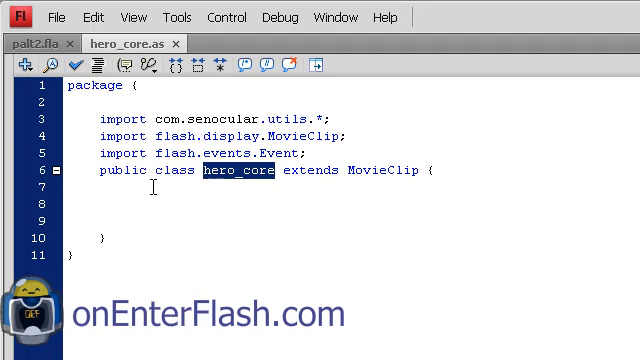
text(hero_core)
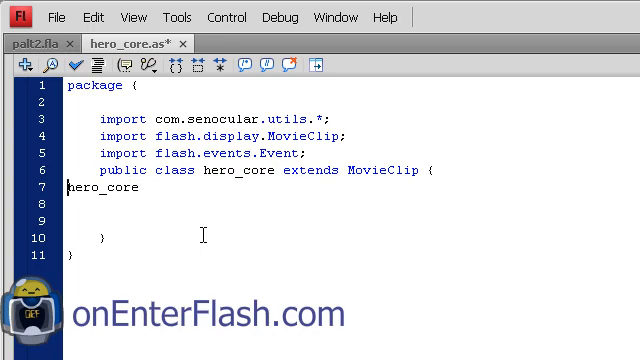
text(fun)
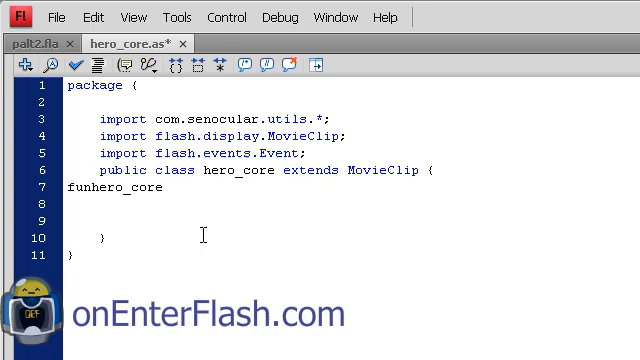
text(function hero_core())
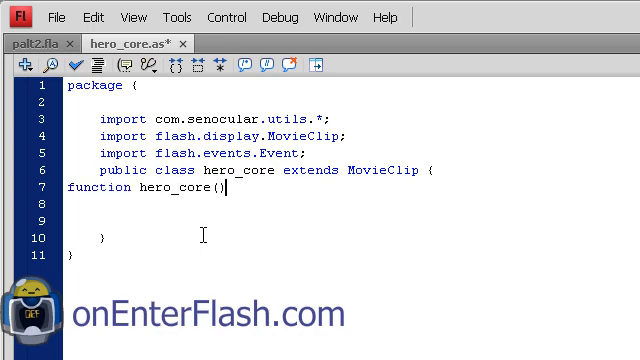
text({)
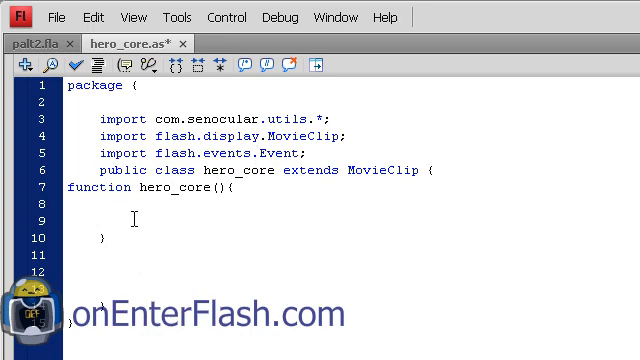
text(init)
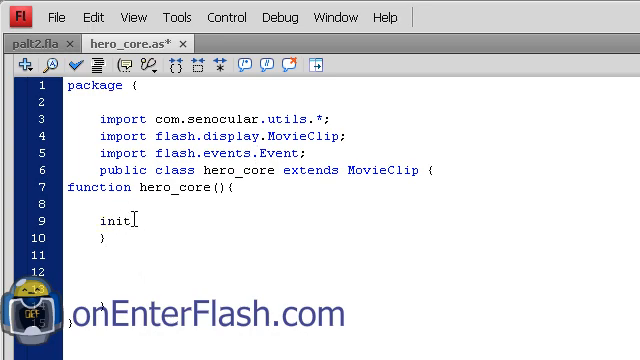
text(();)
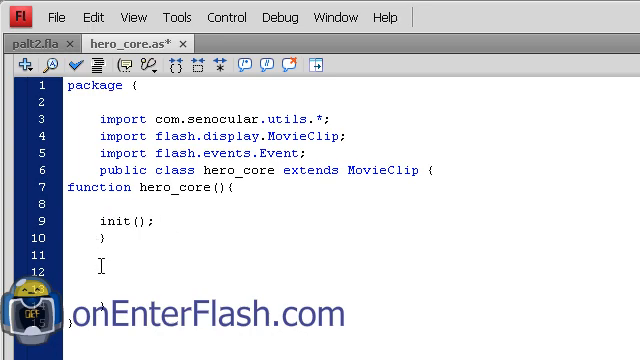
Step: Add an empty private function init(){ } below the constructor
text(fu)
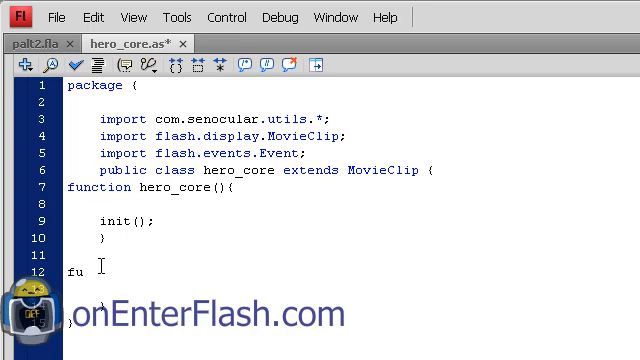
key(Backspace)
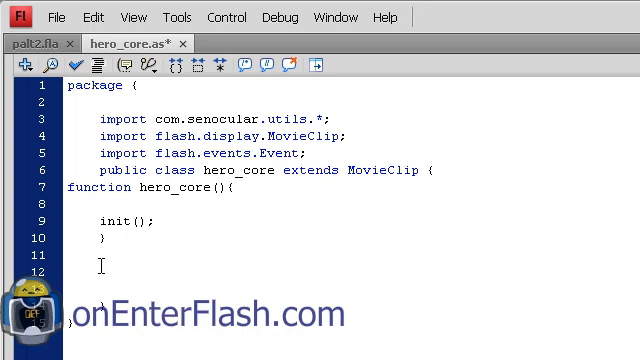
text(private function init(){)
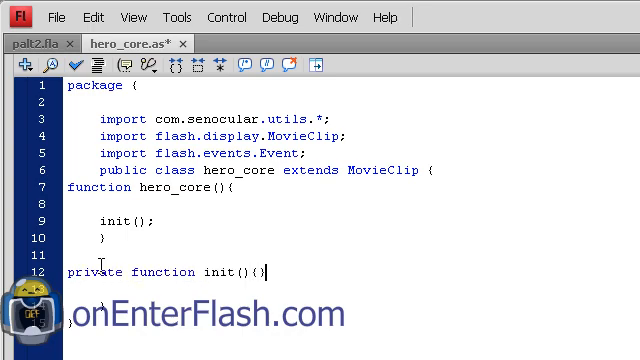
key(Return)
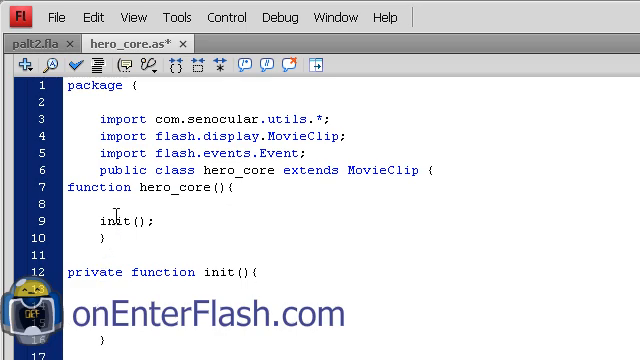
double_click(120, 220)
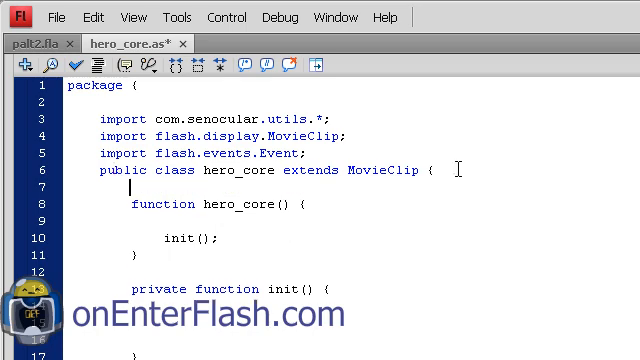
Step: Declare var dx:Number and var speed:Number in the class
text(var)
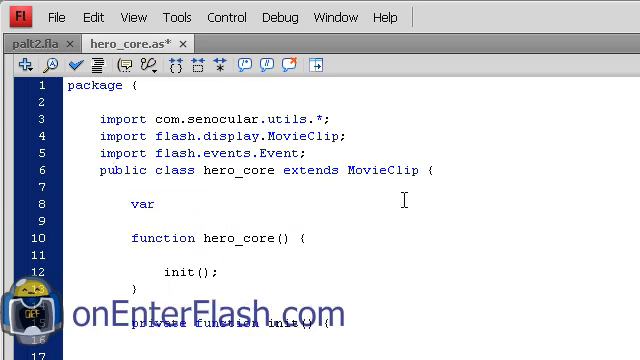
text(dx)
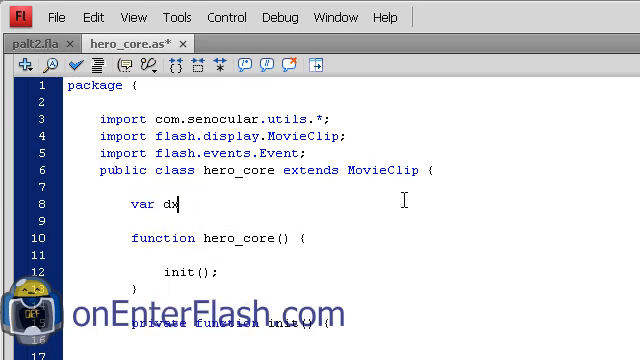
text(:Number;)
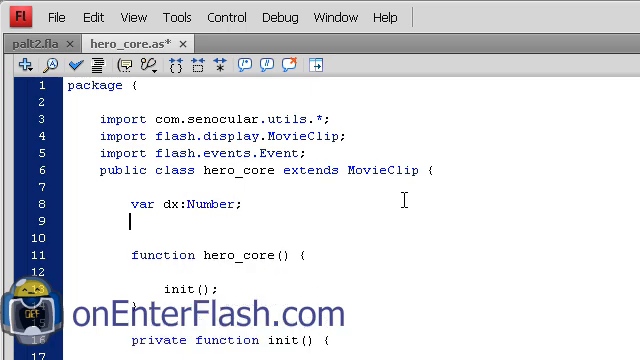
text(var)
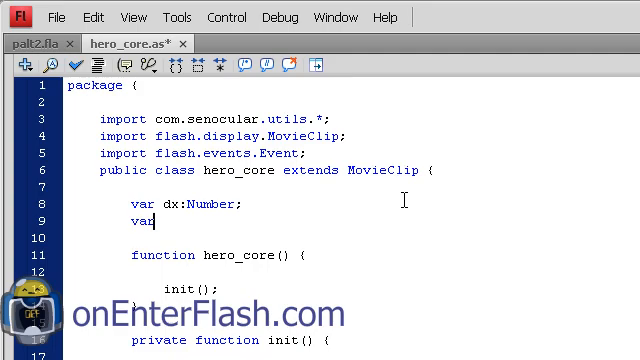
text(speed:D)
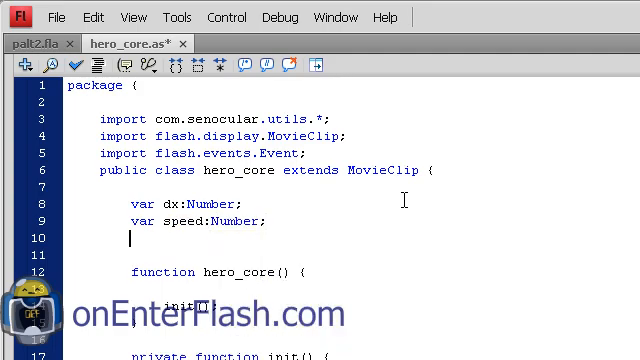
Step: Declare var key:KeyObject, completing the type from the code-hint list
text(var x)
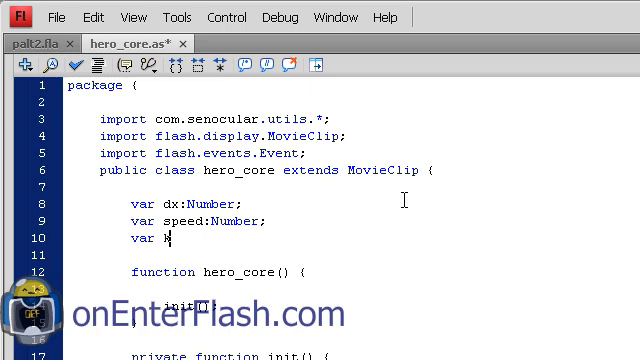
text(ey)
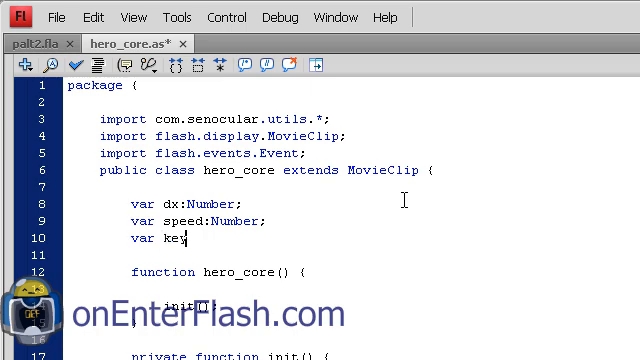
text(:)
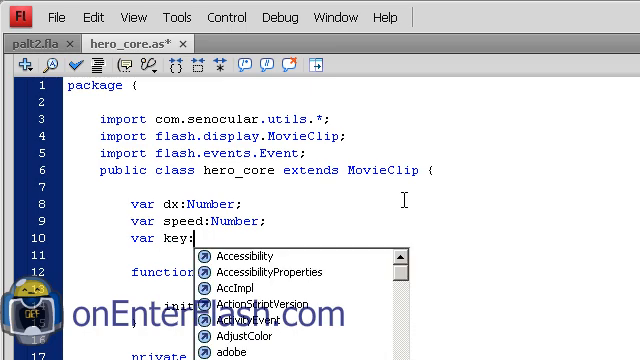
text(KeyObject;)
text(speed=)
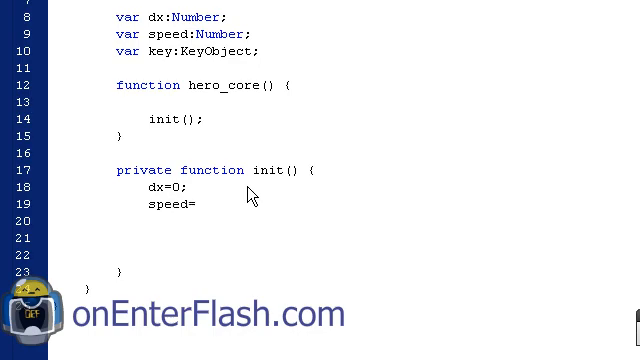
Step: Set speed=1; in init alongside dx=0 and the ADDED_TO_STAGE listener
text(1;)
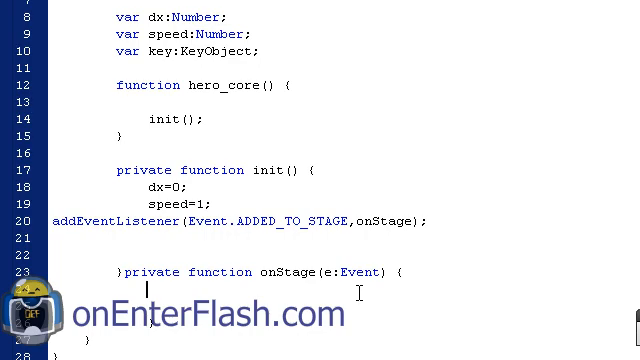
Step: Write key=new KeyObject(stage); in onStage and change the pasted listener to Event.ENTER_FRAME,onHero
text(key=)
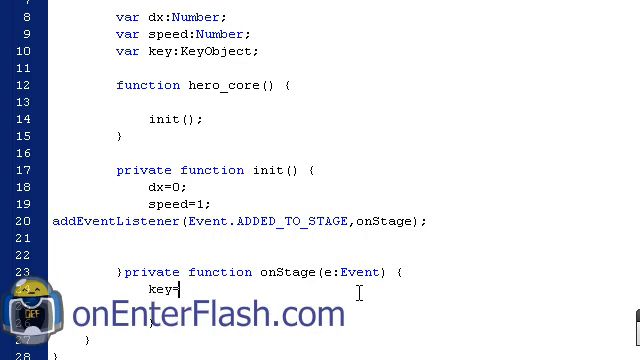
text(new)
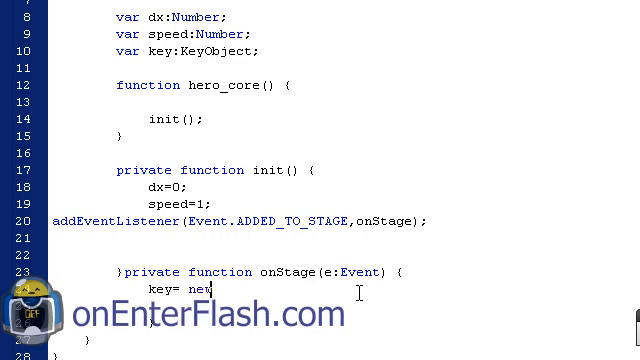
text(Key)
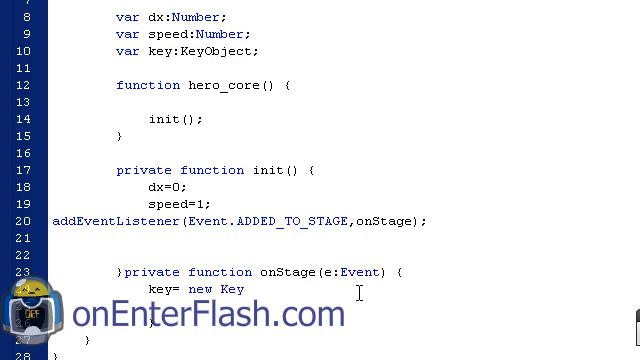
text(Object)
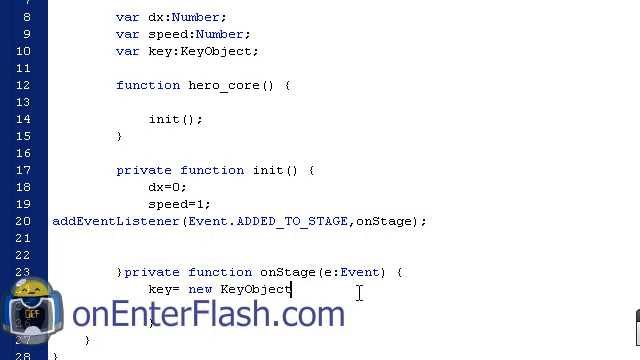
text(();)
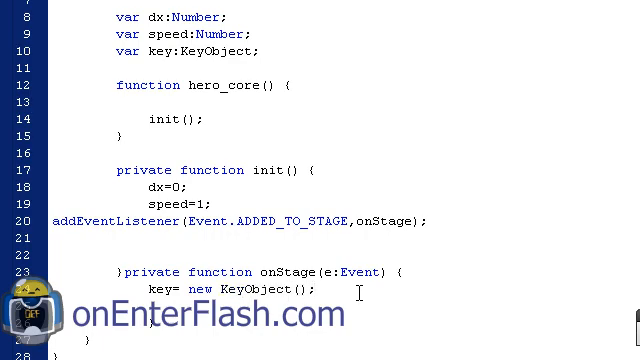
text(ste)
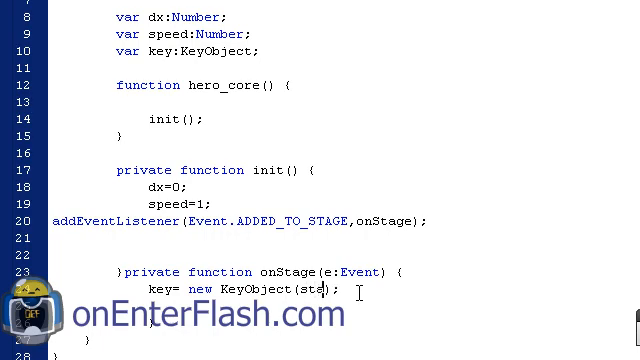
text(age)
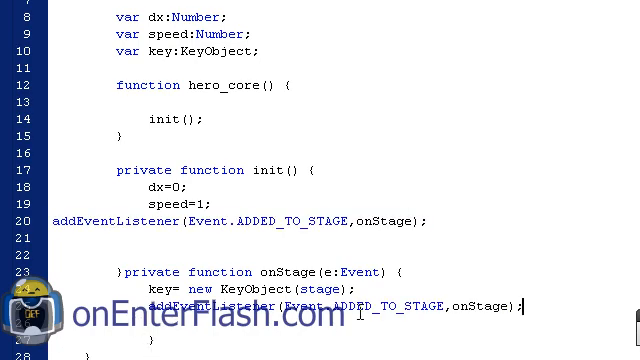
double_click(396, 304)
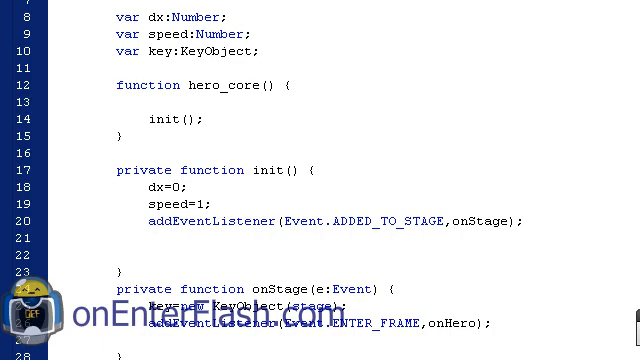
Step: Start the private function onHero(e:Event) handler with the LEFT key check
scroll(down, 3)
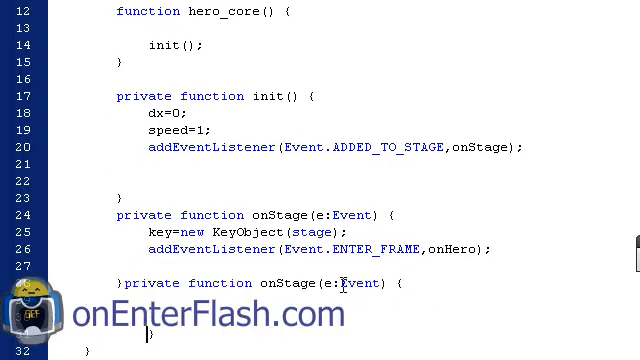
text(onhe)
text(if(key.isDown(key.LEFT)){)
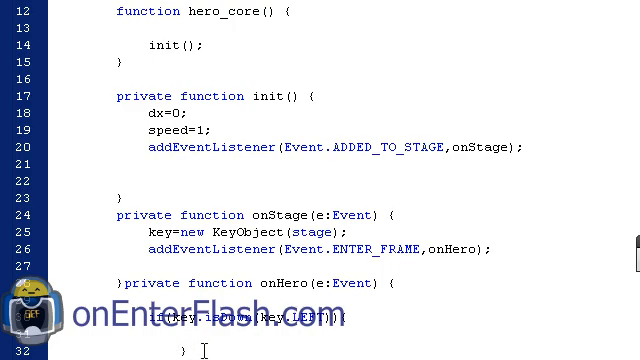
scroll(down, 3)
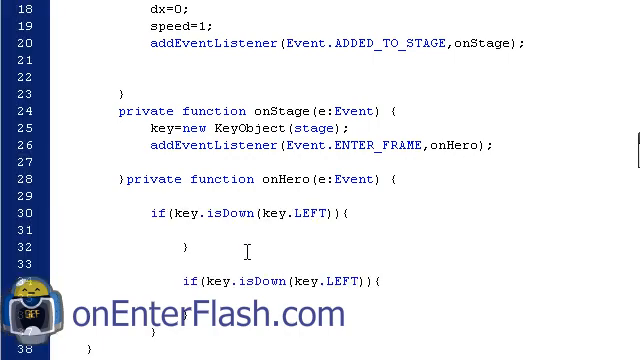
Step: Add the key.RIGHT check adjusting dx by speed to complete the handler
text(RIGHT)
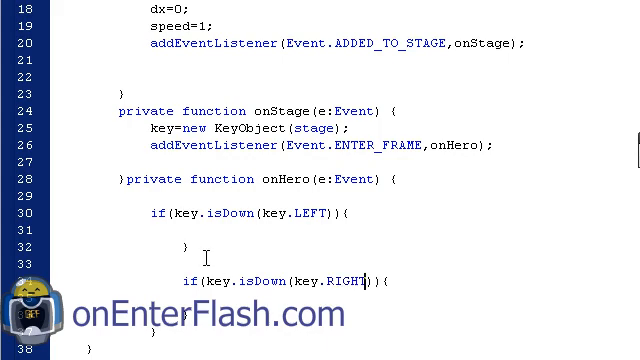
text(d)
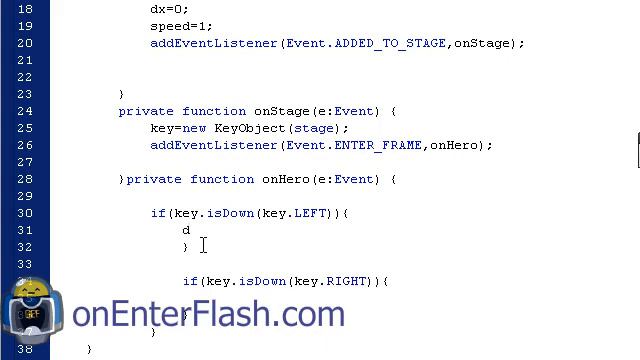
text(x)
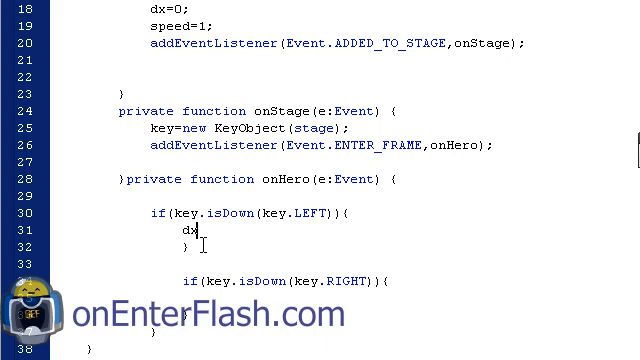
text(-)
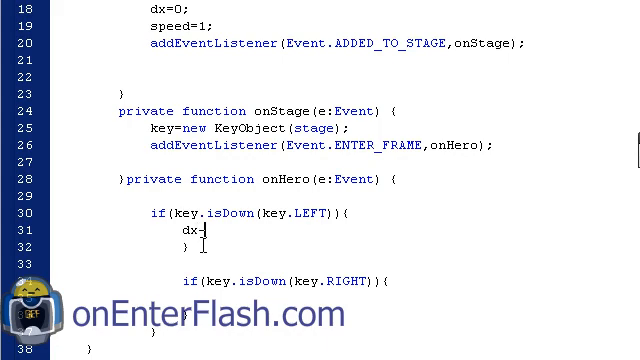
text(=speed;)
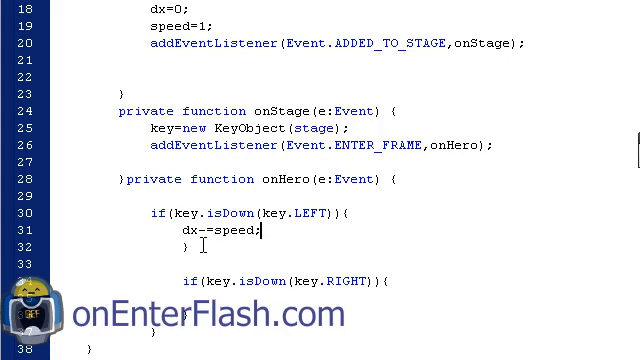
double_click(210, 232)
text(x+=dx)
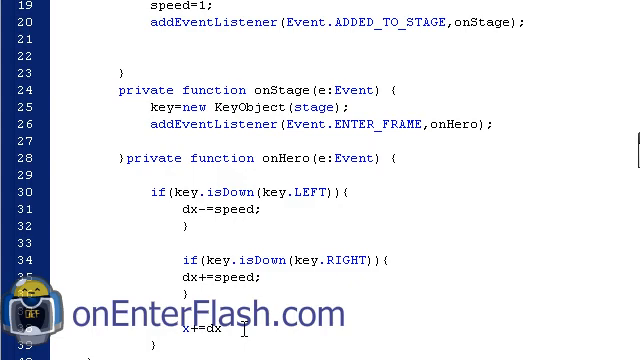
text(;)
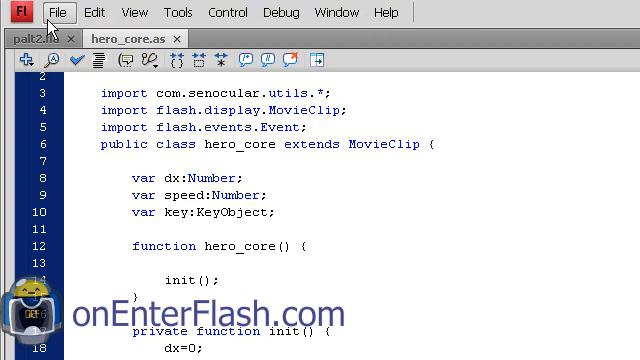
Step: Replace hero with bob in the var declaration, the y=300 line and the addChild call
click(32, 38)
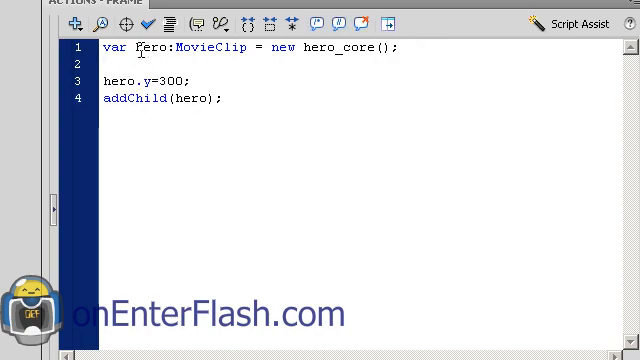
double_click(148, 48)
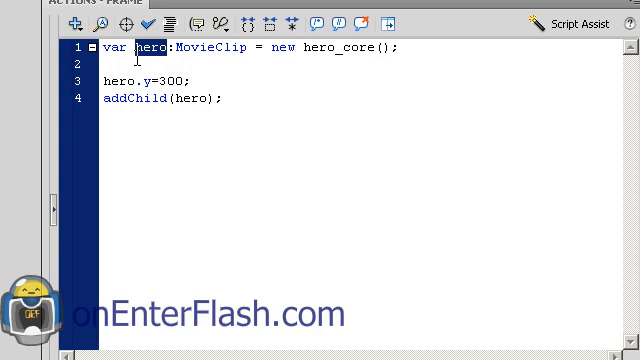
text(bob)
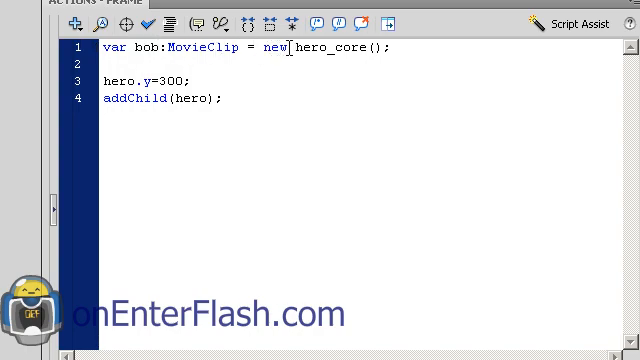
double_click(330, 48)
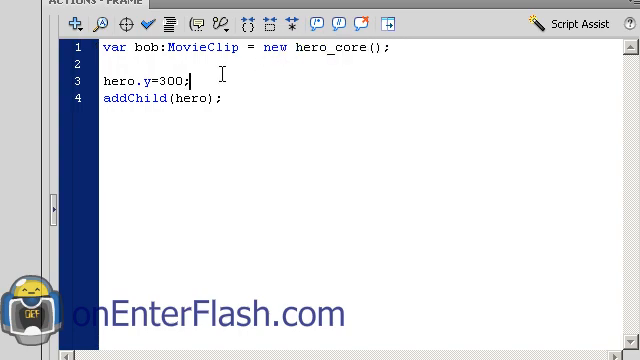
double_click(140, 80)
text(bob)
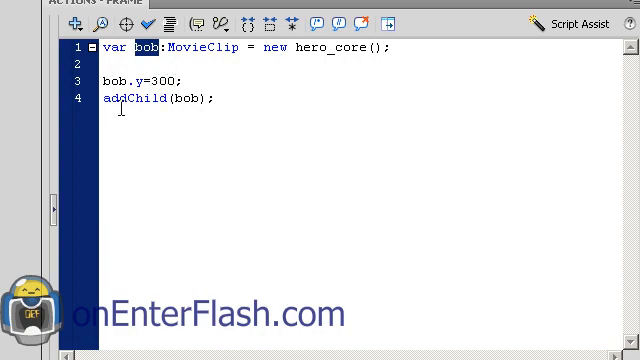
double_click(184, 96)
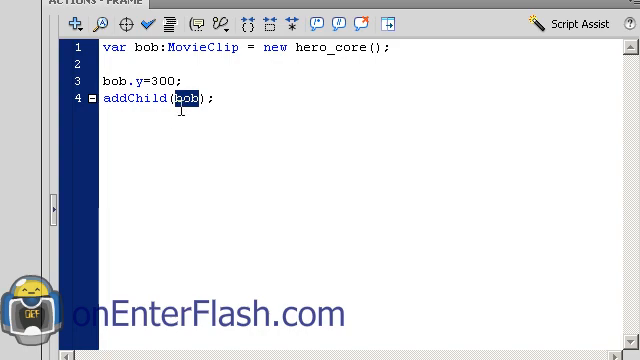